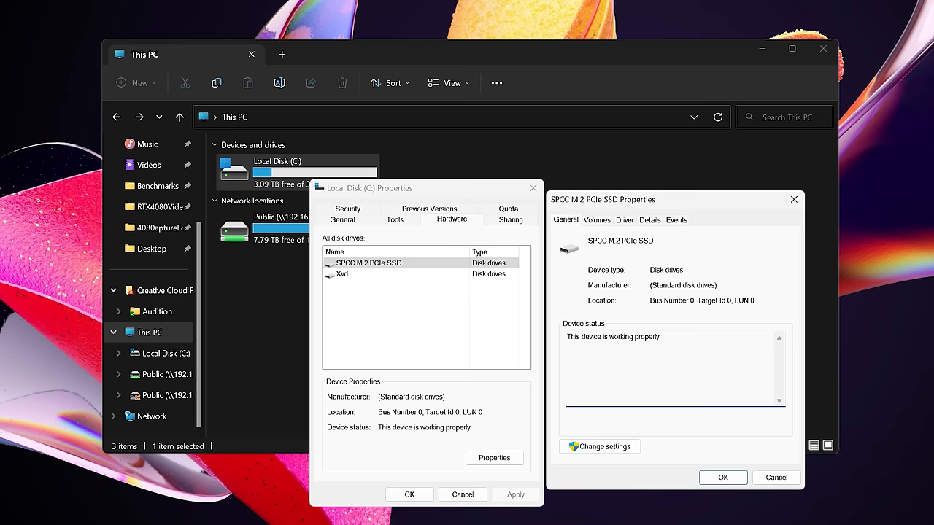
Step: Show the SPCC M.2 PCIe SSD properties from the Local Disk (C:) hardware list
left_click(596, 227)
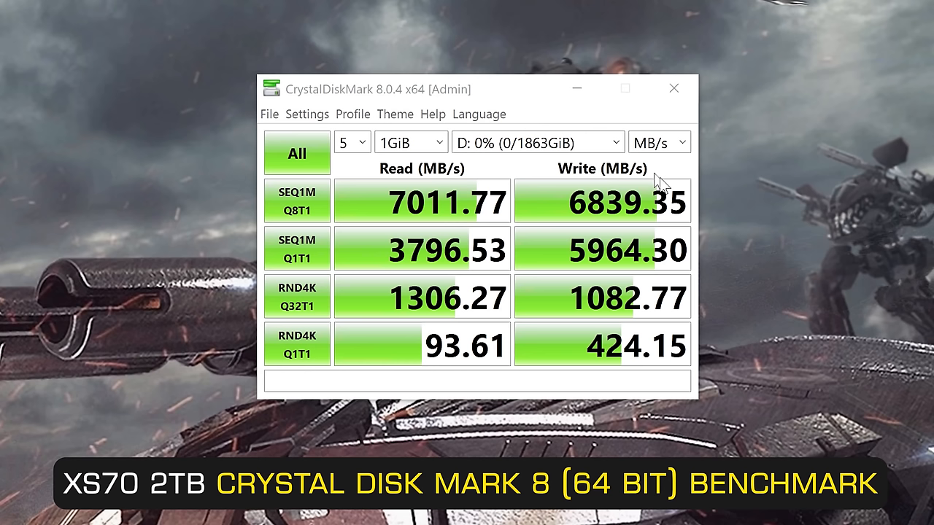
mouse_move(430, 207)
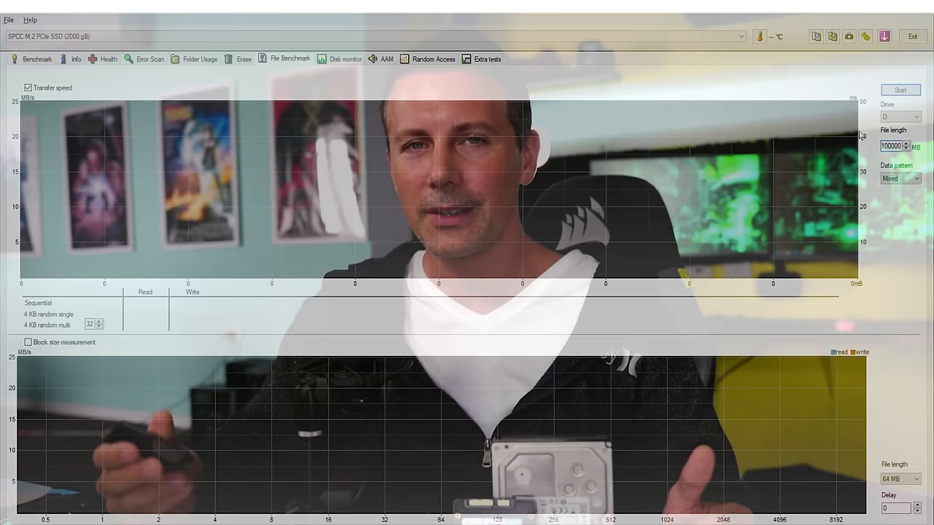
Step: Start the 100 GB HD Tune Pro file benchmark on the XS70 2TB drive
left_click(900, 90)
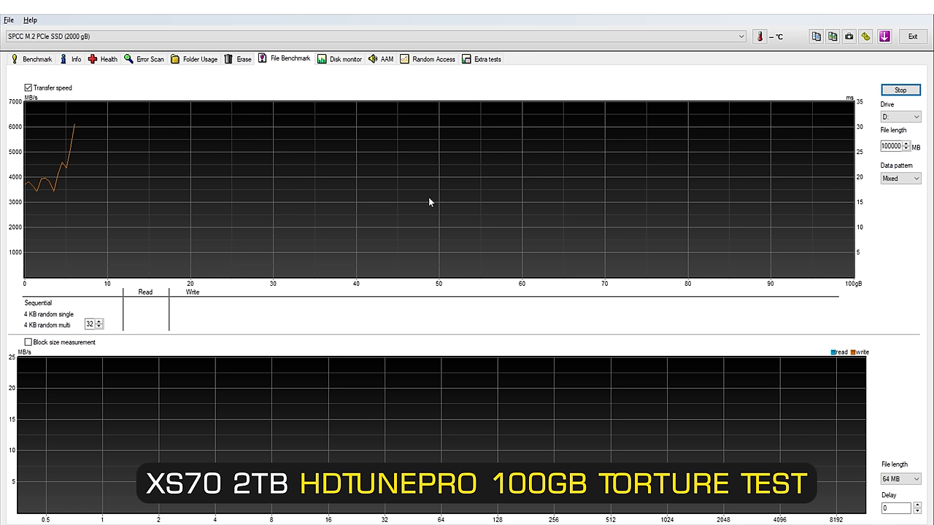